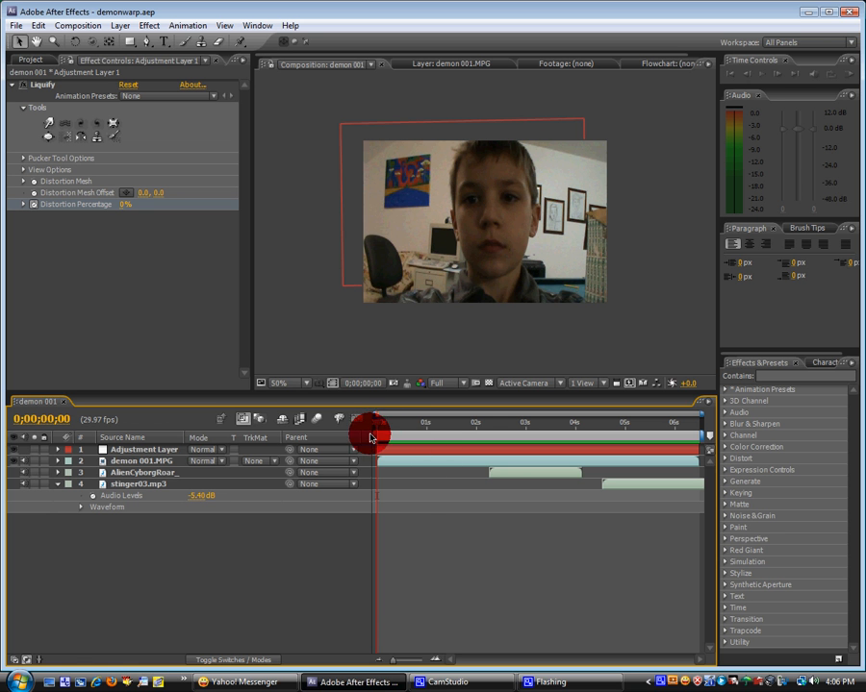
- Scrub through the preview to inspect the face warp at different moments of the clip
left_click_drag(375, 423, 443, 423)
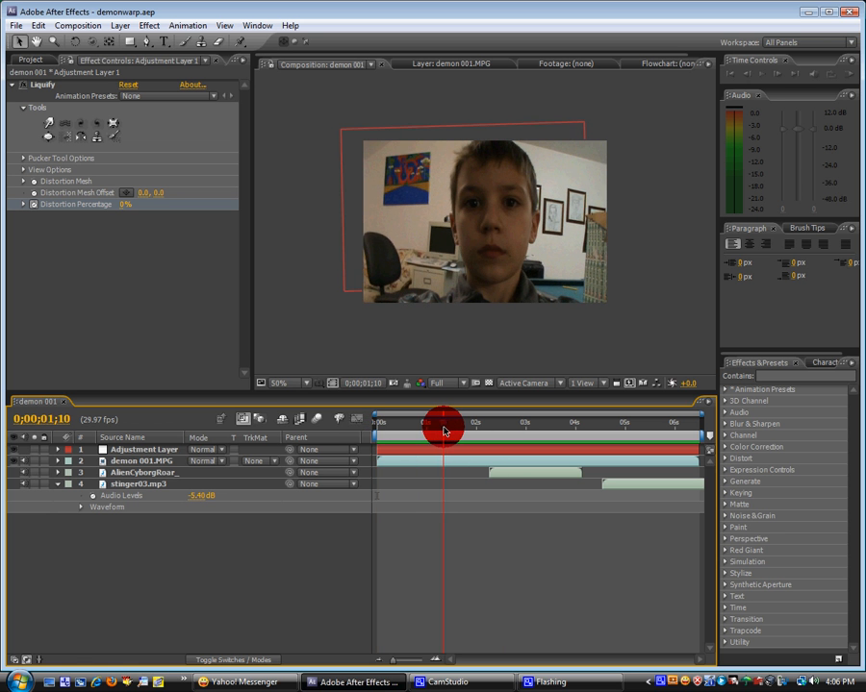
left_click_drag(445, 424, 502, 423)
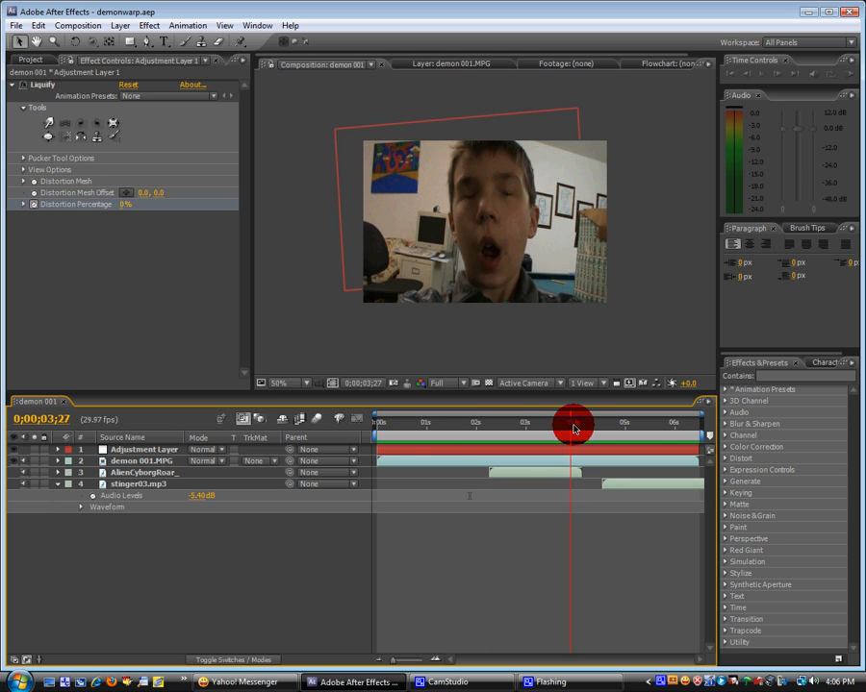
left_click_drag(573, 425, 554, 425)
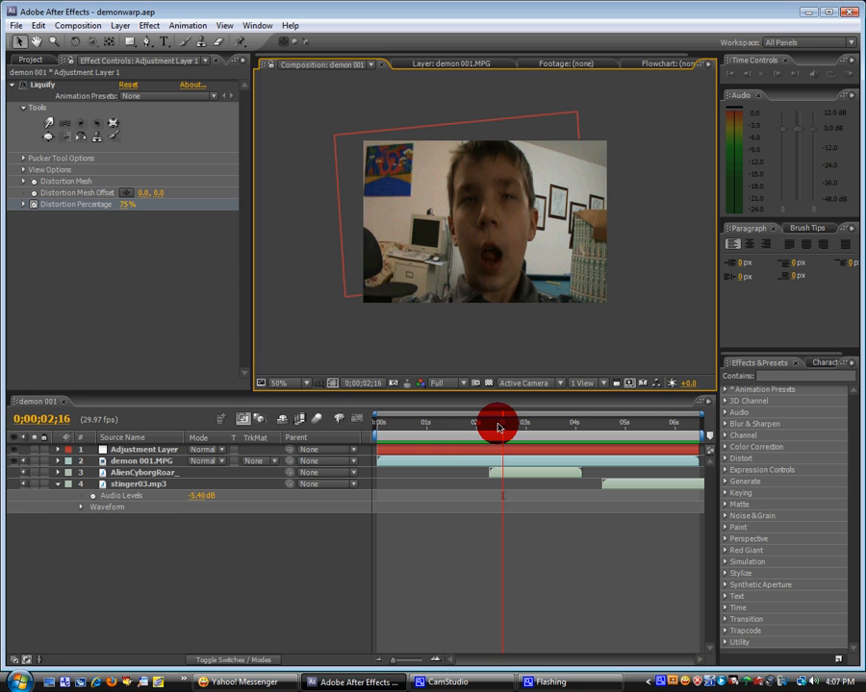
left_click_drag(498, 423, 462, 423)
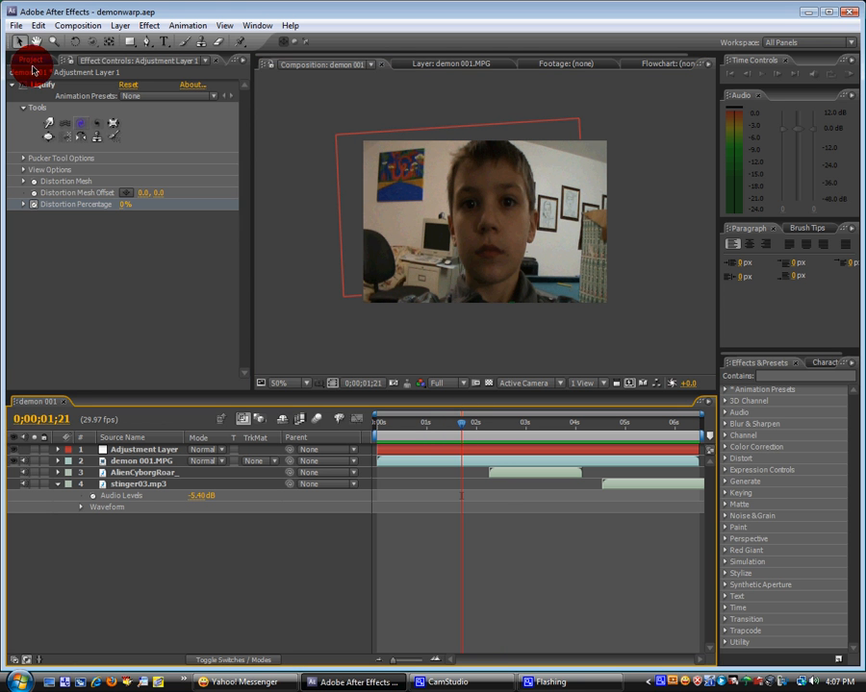
- In the demon 002 comp, add a null object above the footage and rename the layers null and demon
left_click(30, 60)
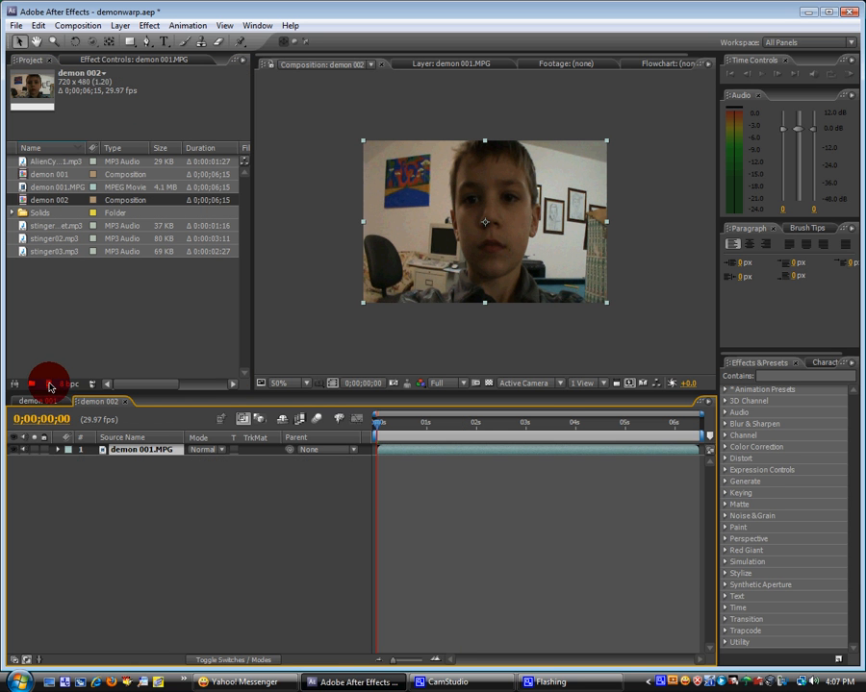
mouse_move(569, 396)
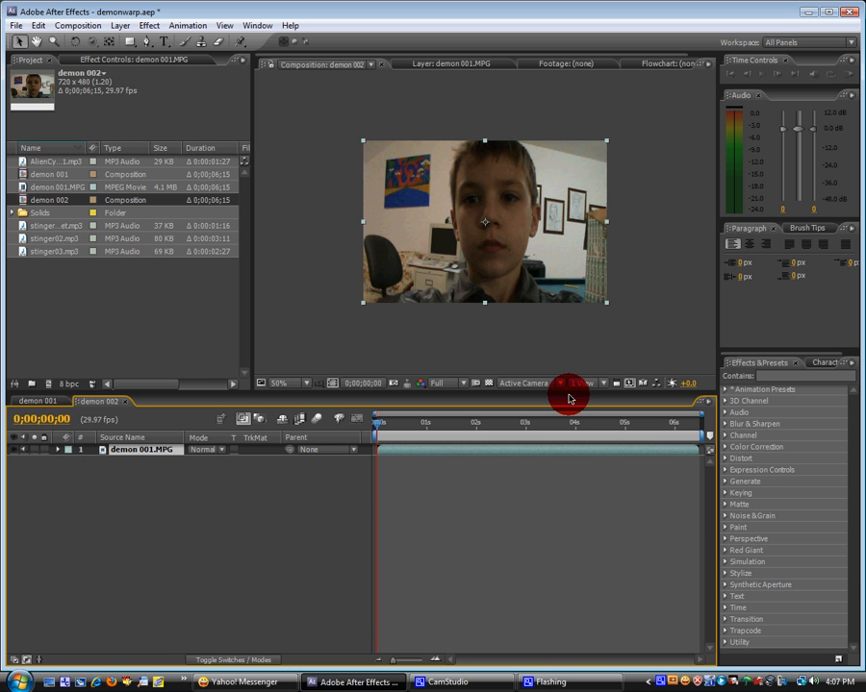
left_click(119, 25)
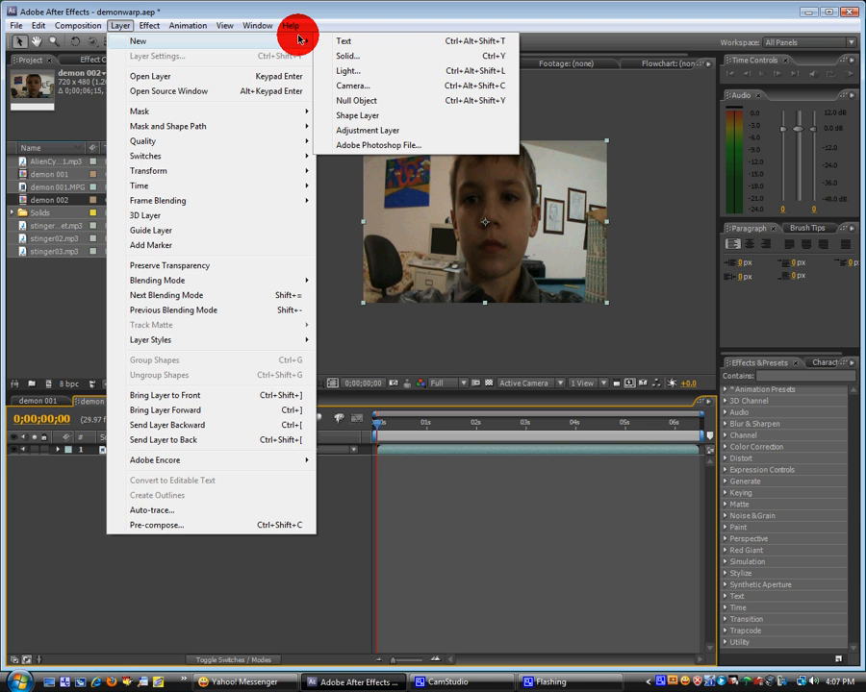
left_click(367, 131)
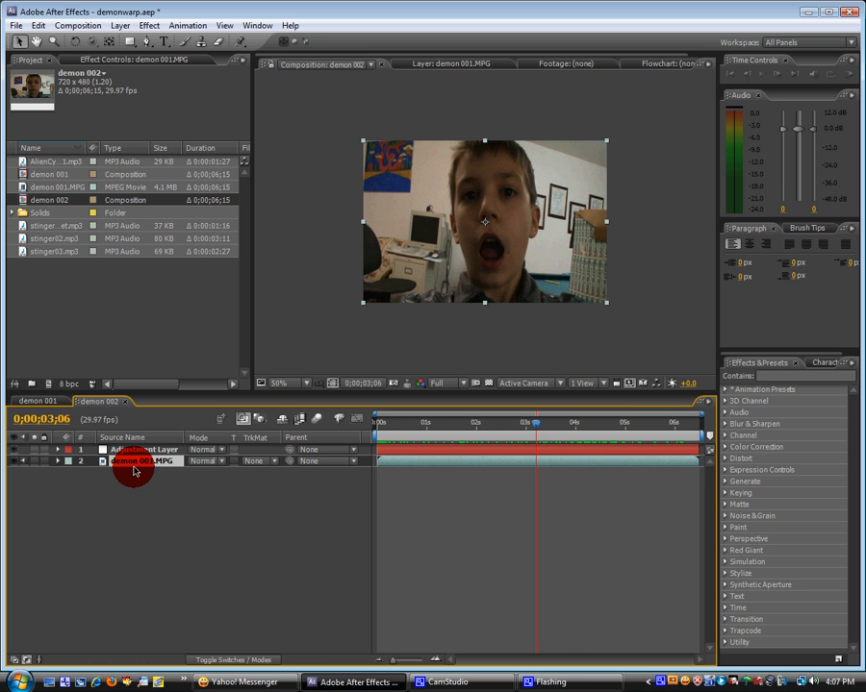
double_click(145, 462)
type("demon")
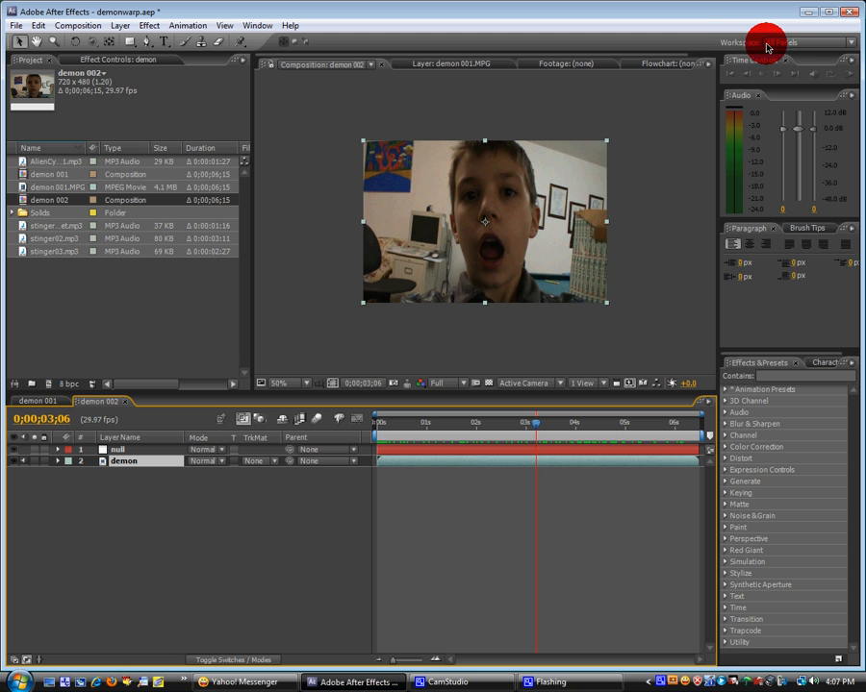
mouse_move(806, 42)
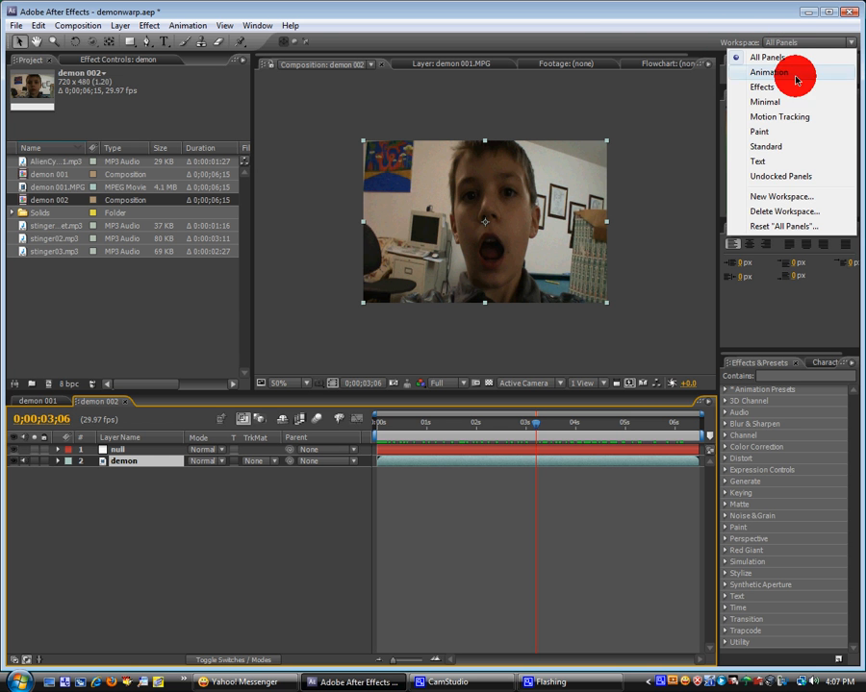
- Switch to the Motion Tracking workspace with the demon layer open for tracking
left_click(779, 117)
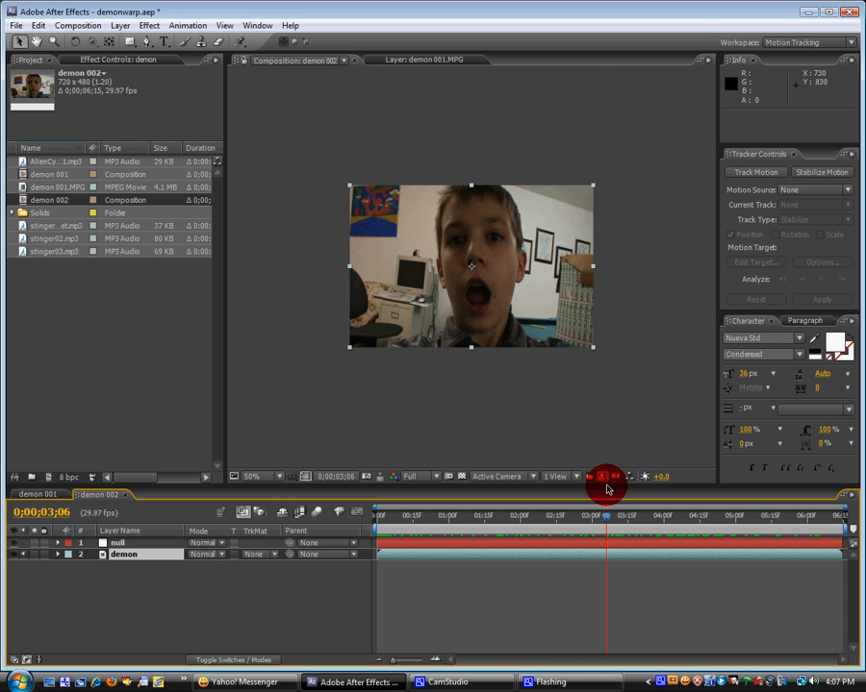
left_click_drag(606, 517, 593, 517)
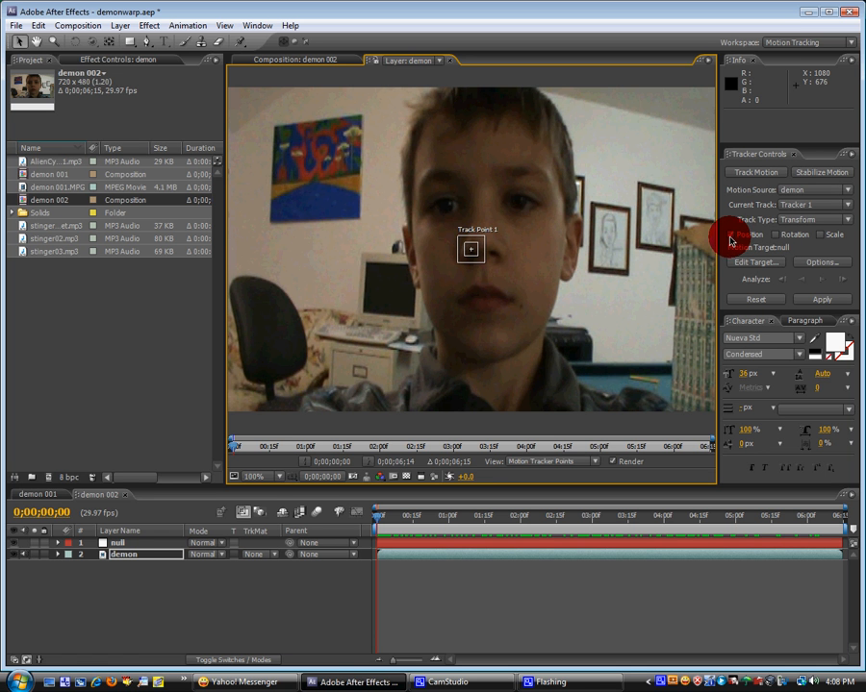
mouse_move(737, 239)
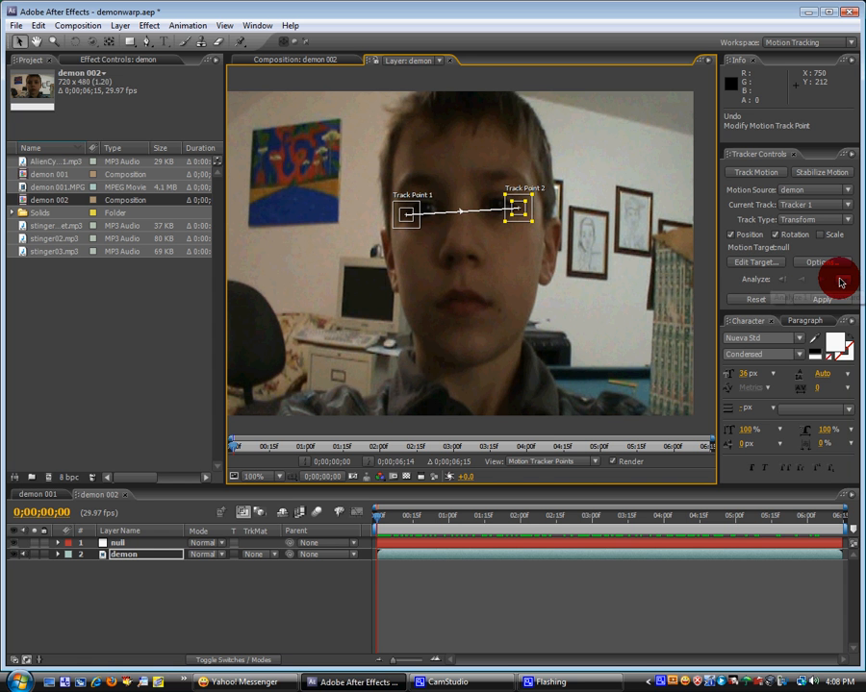
mouse_move(839, 281)
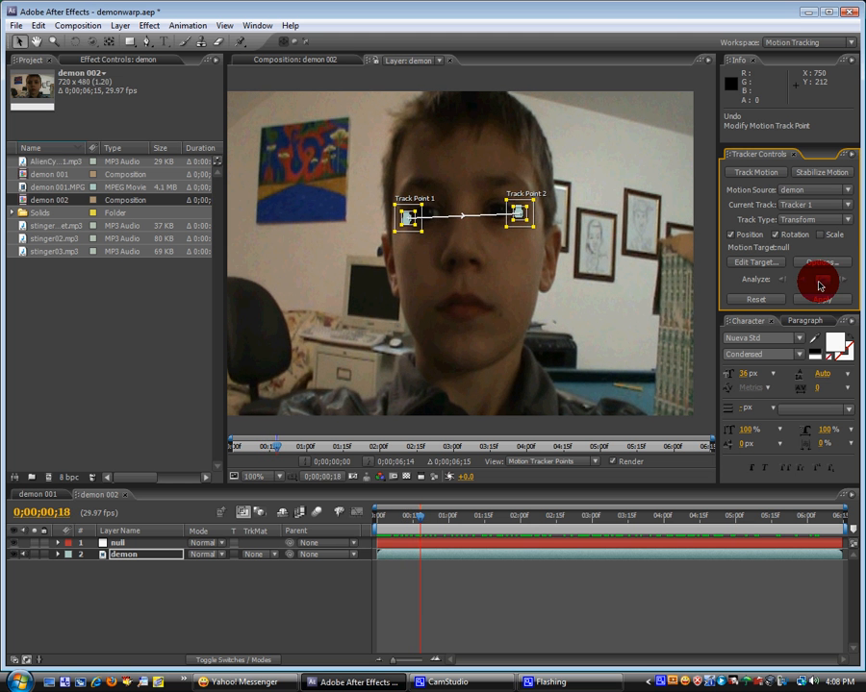
- Analyze the eye track forward through the clip and reposition both eye track points where they drifted
left_click(821, 281)
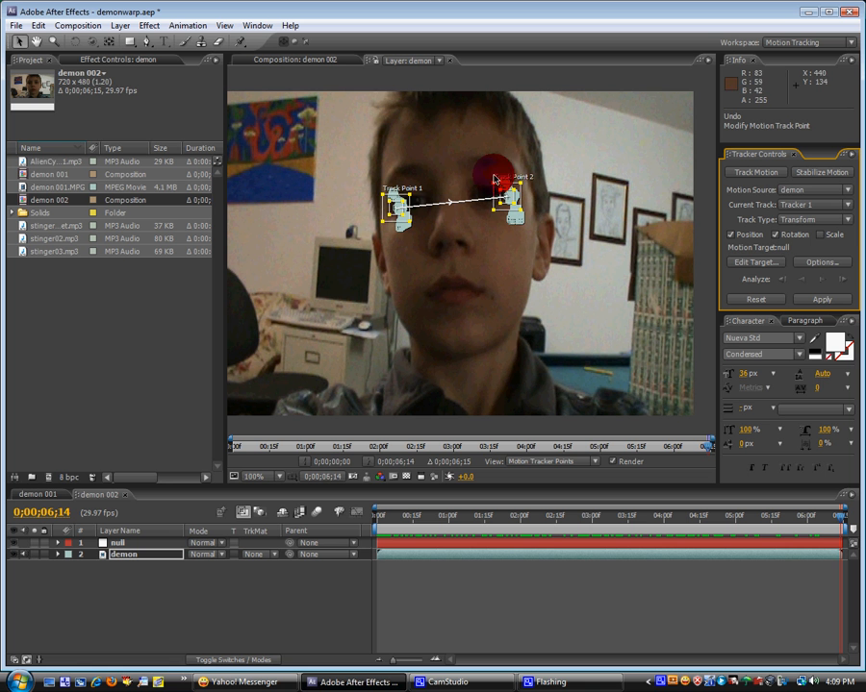
left_click_drag(496, 169, 397, 219)
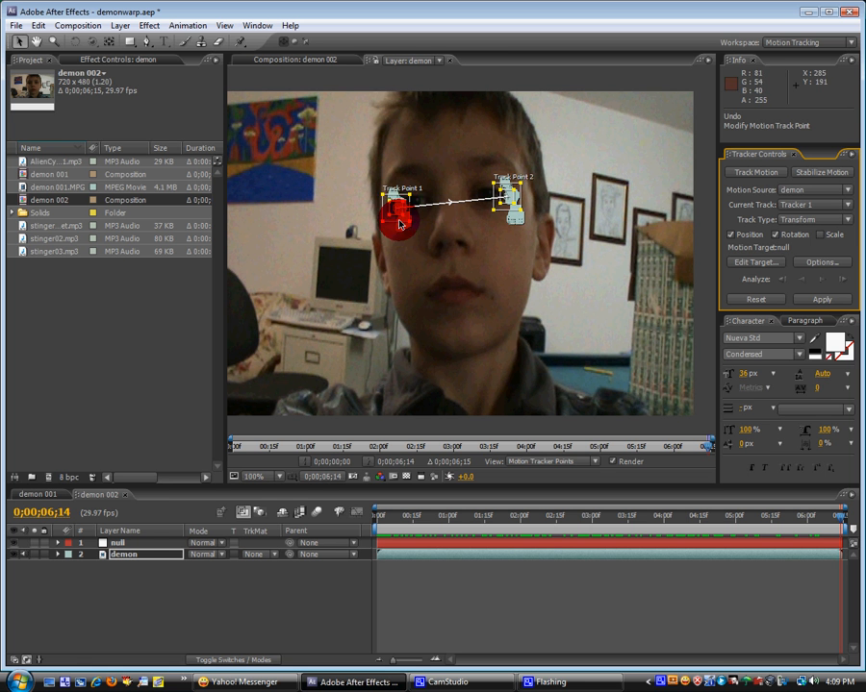
left_click_drag(400, 221, 394, 169)
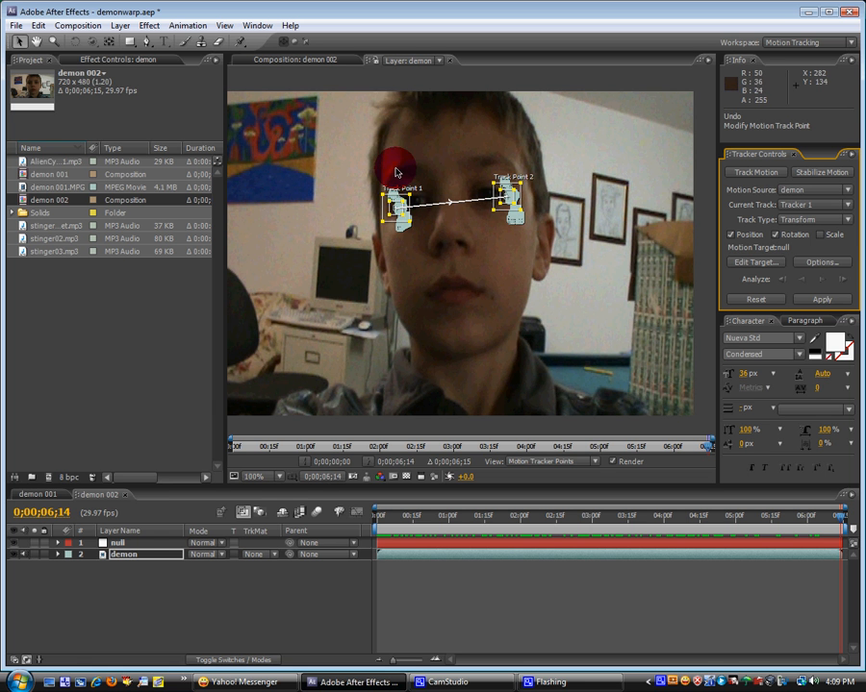
left_click_drag(394, 171, 396, 198)
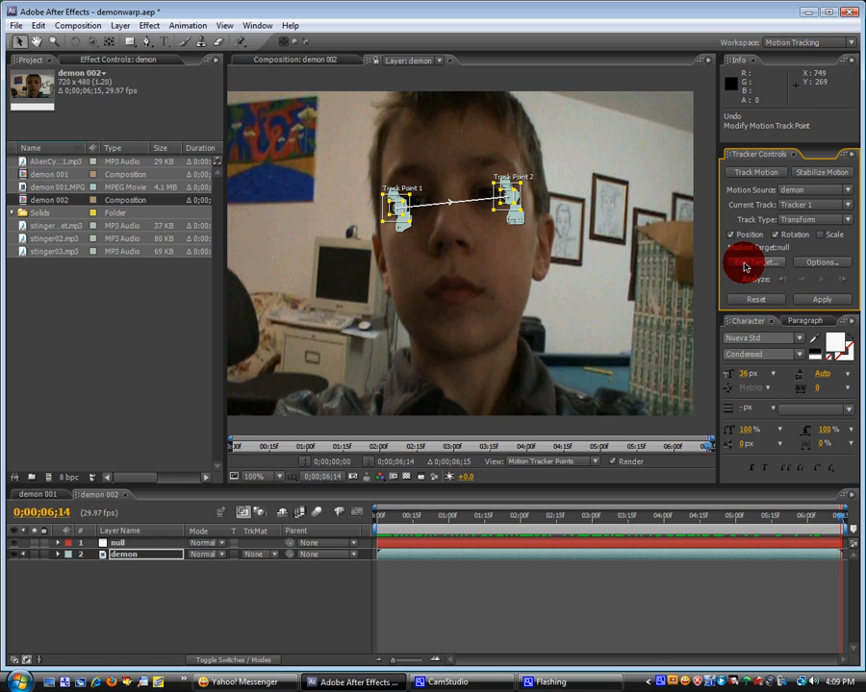
- Apply the eye-tracking data to the null layer on both X and Y dimensions
left_click(754, 262)
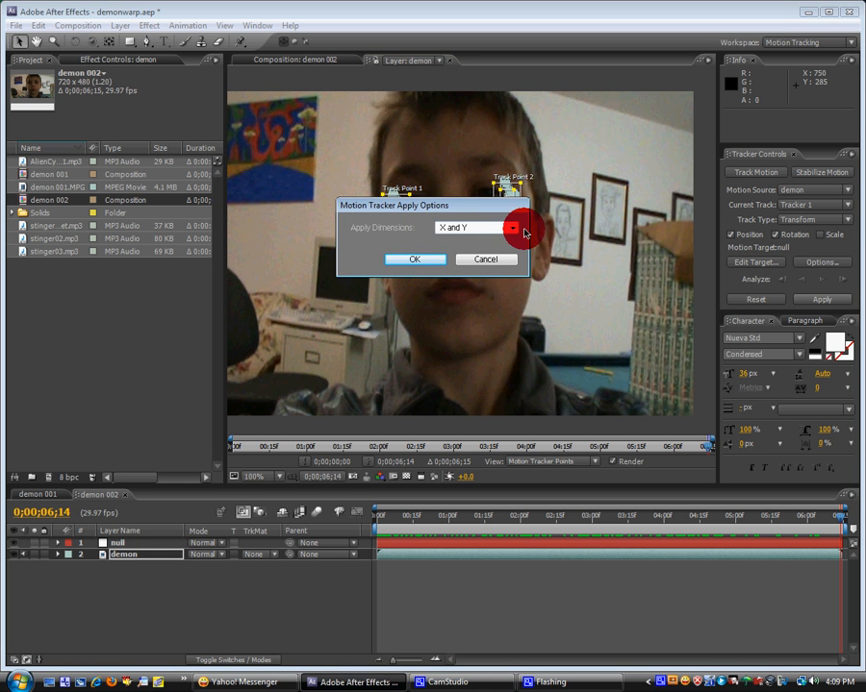
left_click(415, 257)
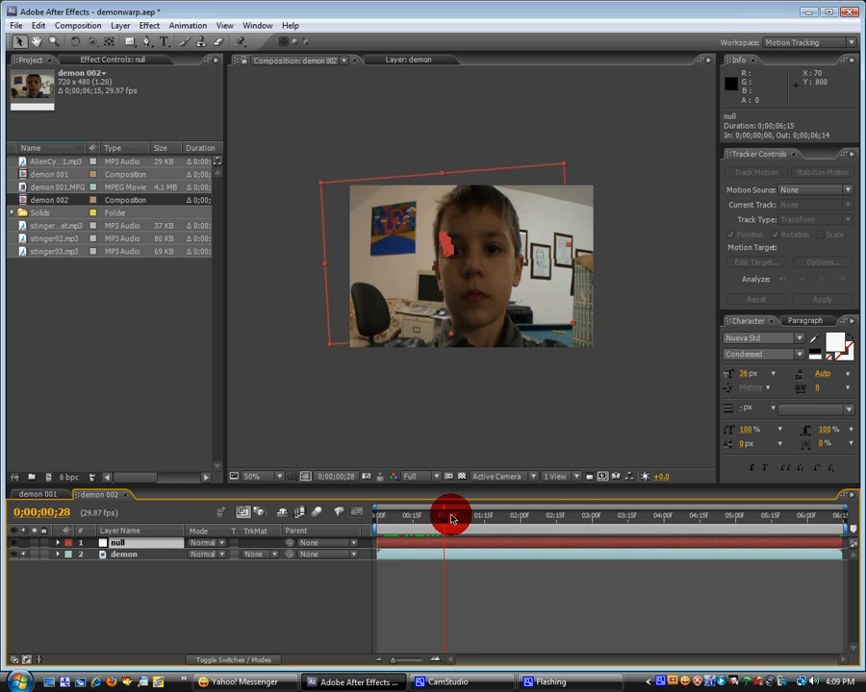
- Near the start of the clip, add the Distort > Liquify effect to the null layer
left_click_drag(451, 509, 631, 510)
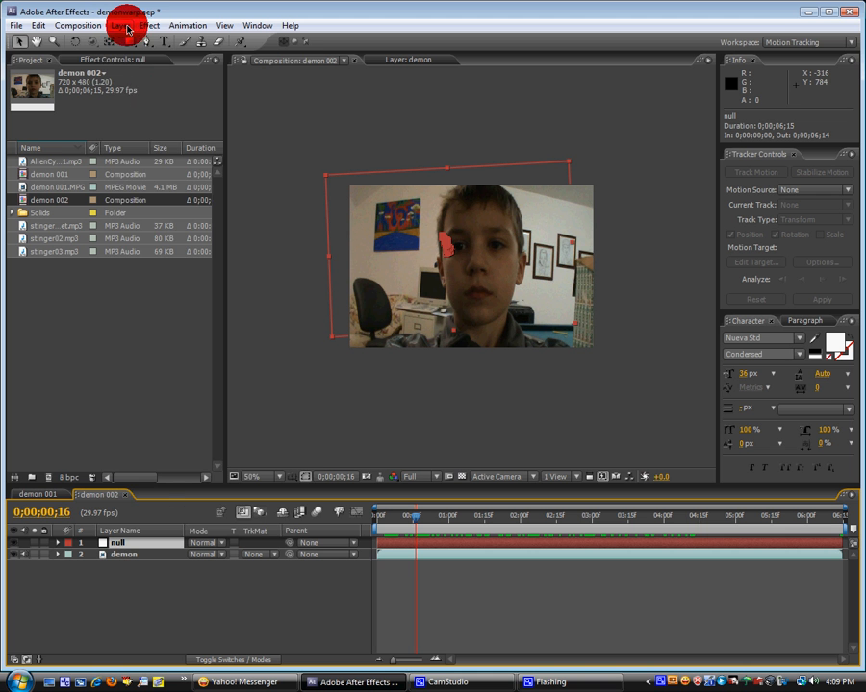
left_click(149, 25)
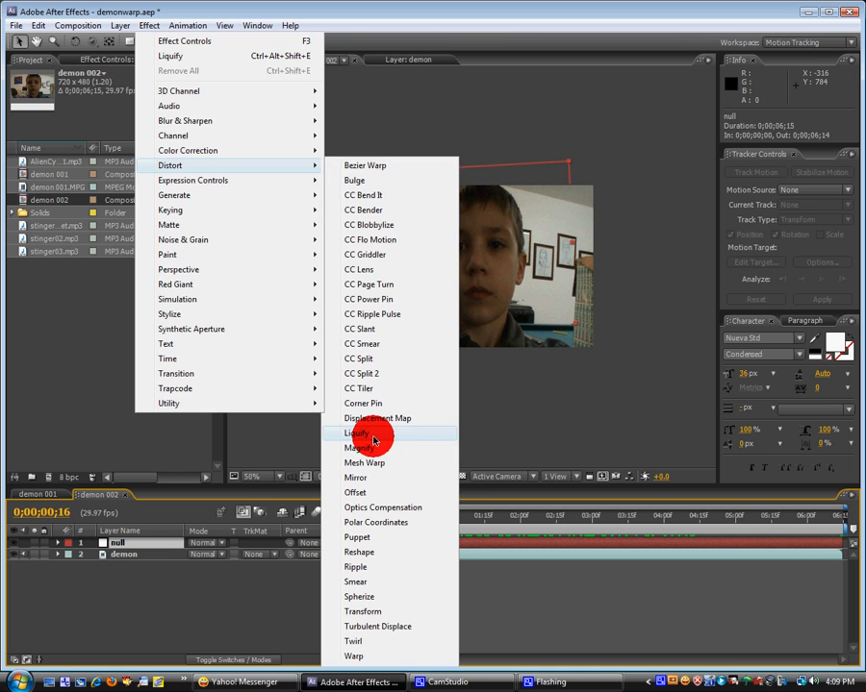
left_click(354, 433)
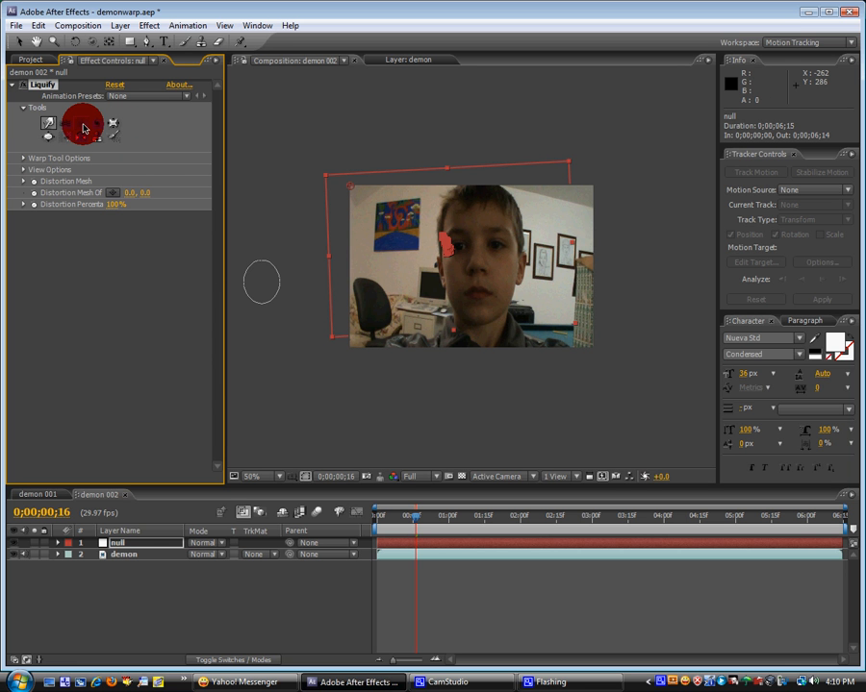
- With the Liquify warp brush, test warping the background and then distort the boy's second eye
left_click(80, 125)
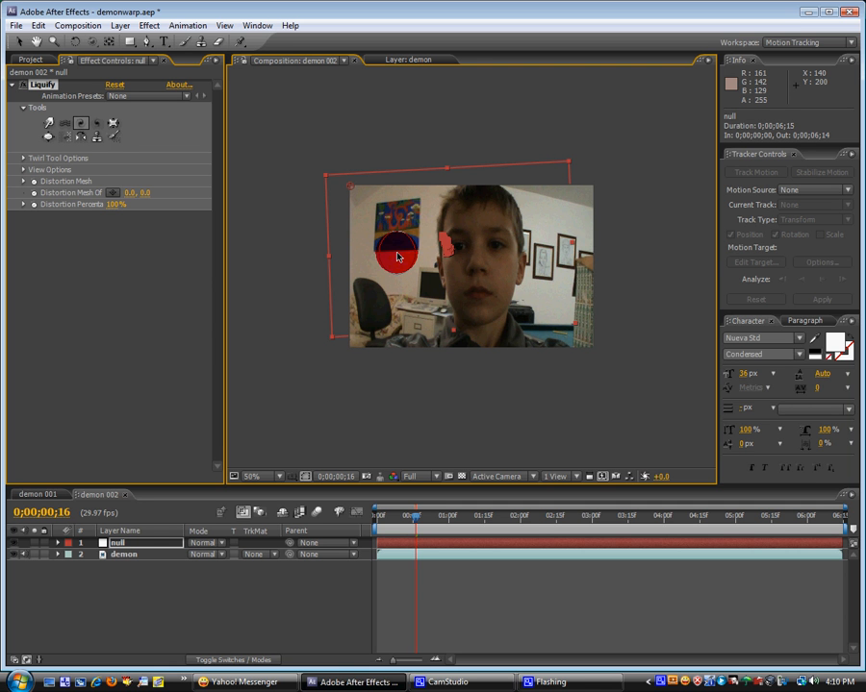
left_click_drag(394, 254, 373, 258)
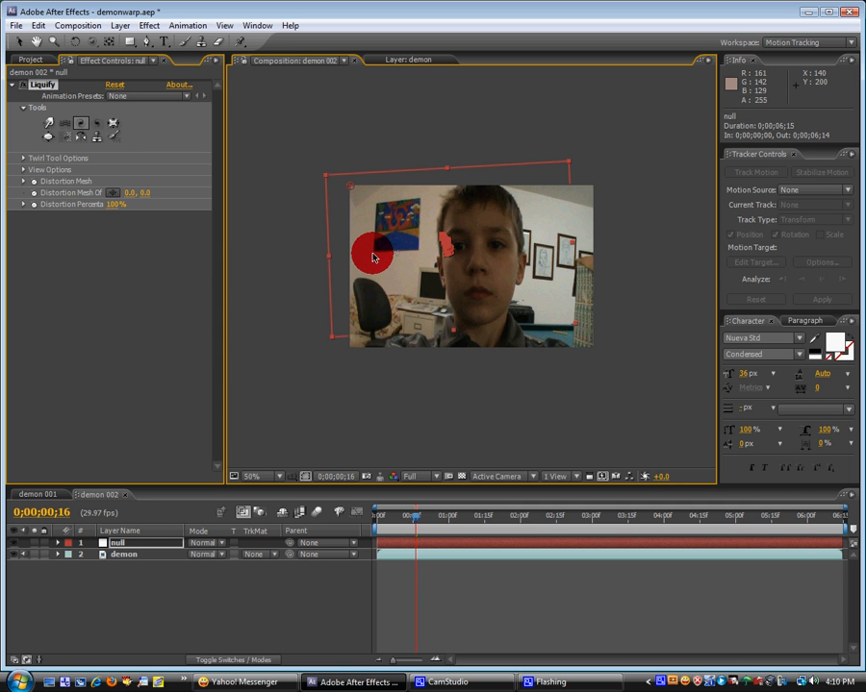
left_click_drag(373, 257, 421, 253)
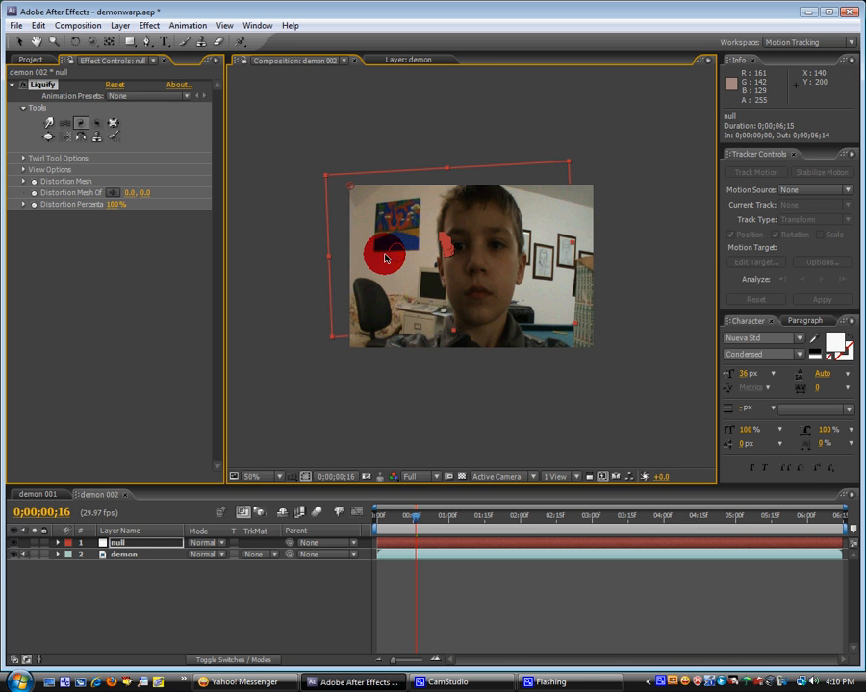
left_click_drag(385, 253, 504, 254)
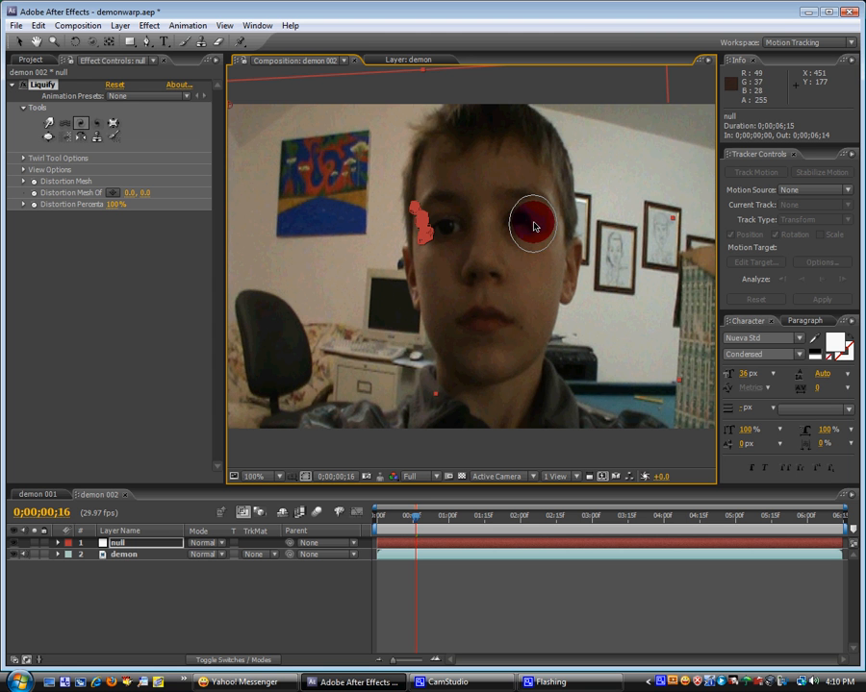
left_click_drag(535, 227, 554, 161)
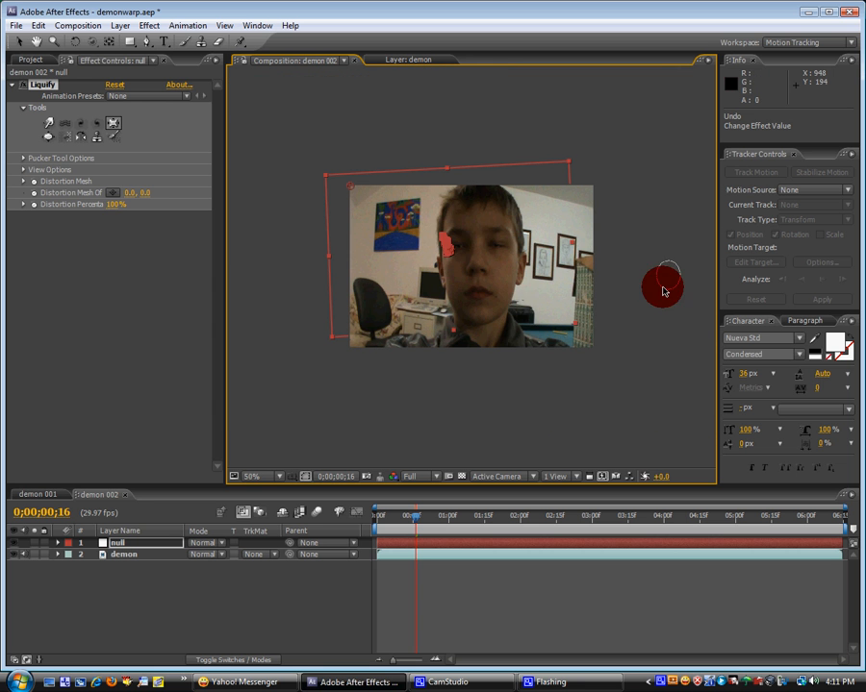
- Move to about 0;00;02;29 where the mouth is wide open and warp the open mouth
left_click_drag(662, 285, 458, 292)
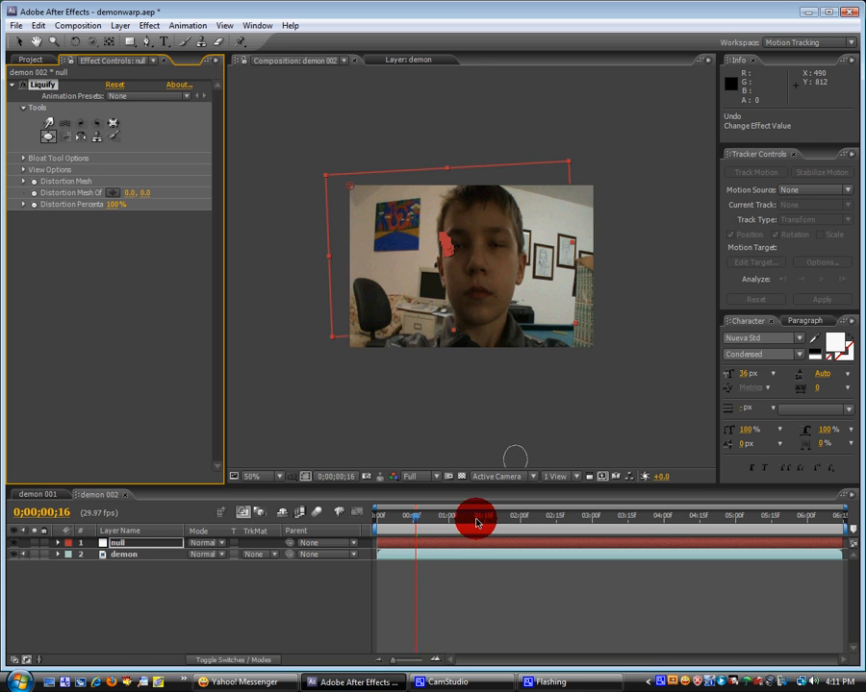
left_click_drag(473, 515, 586, 529)
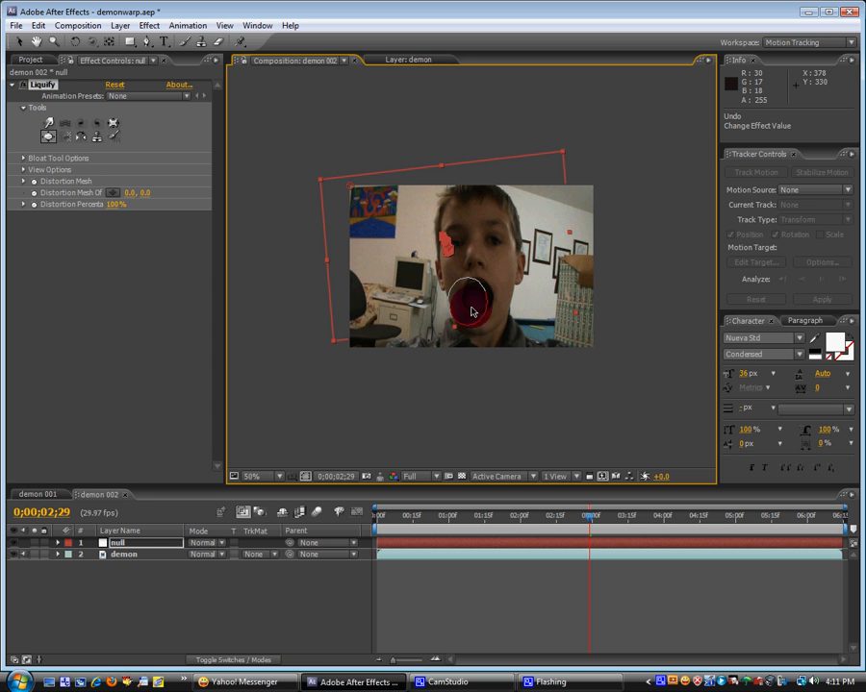
left_click_drag(472, 308, 327, 362)
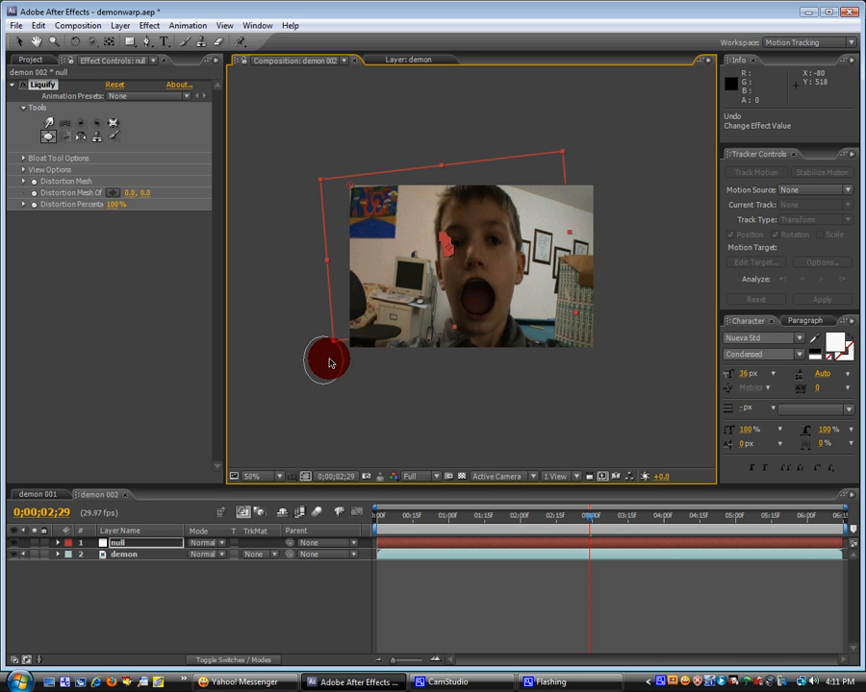
left_click_drag(327, 362, 542, 325)
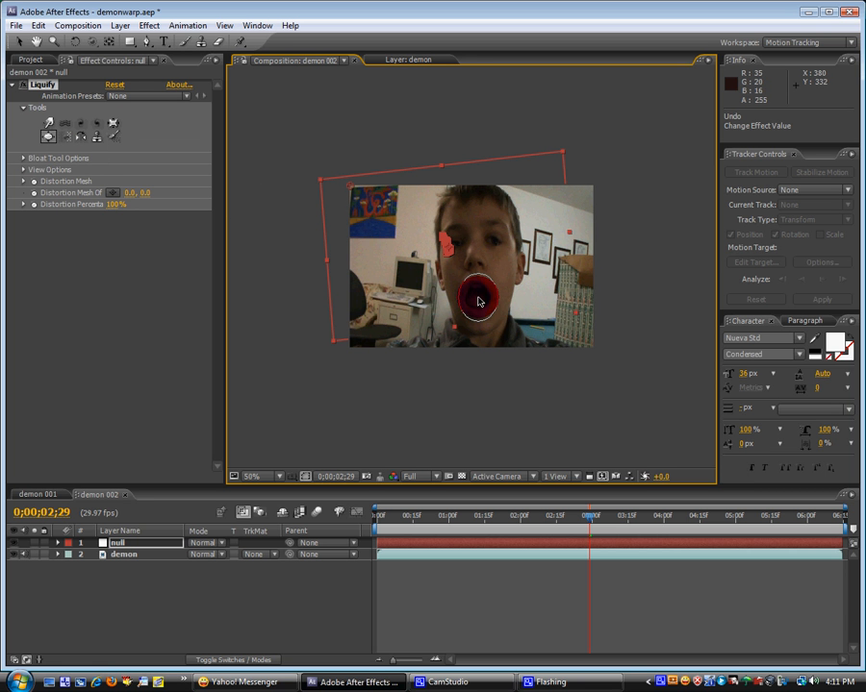
left_click_drag(477, 296, 554, 331)
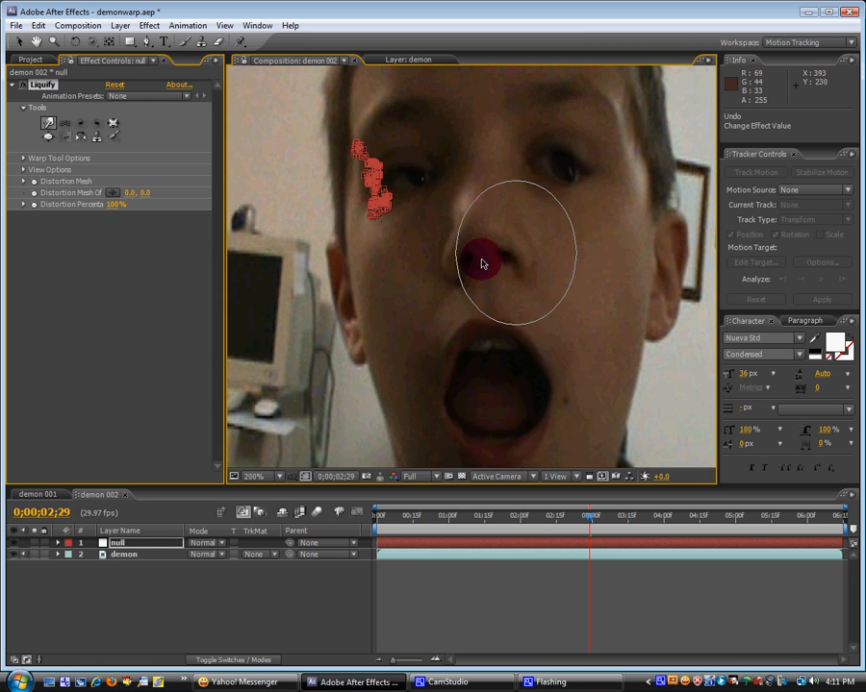
- Brush the Liquify warp over the boy's nose several times up to its top
left_click_drag(481, 266, 527, 262)
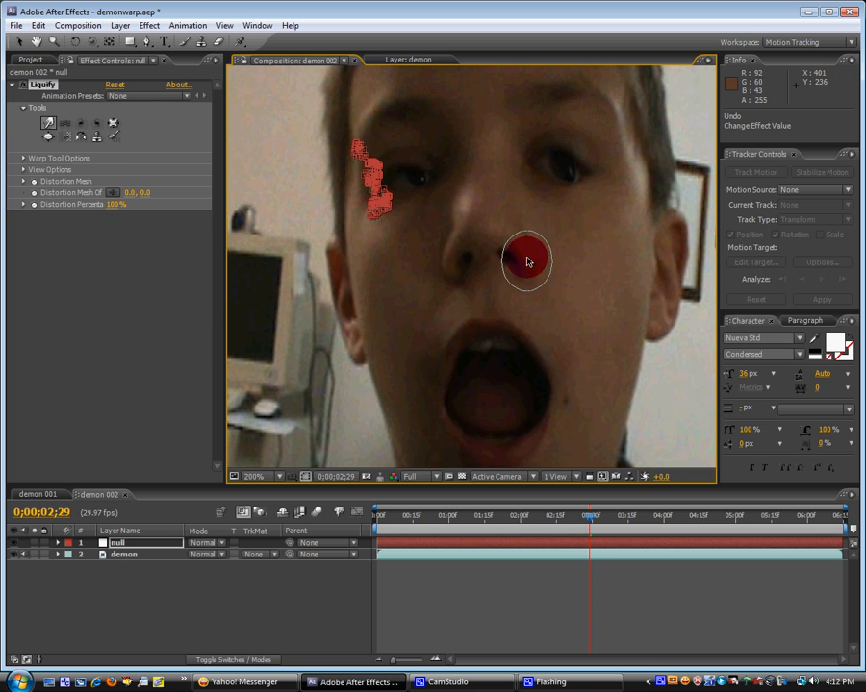
left_click_drag(527, 261, 507, 270)
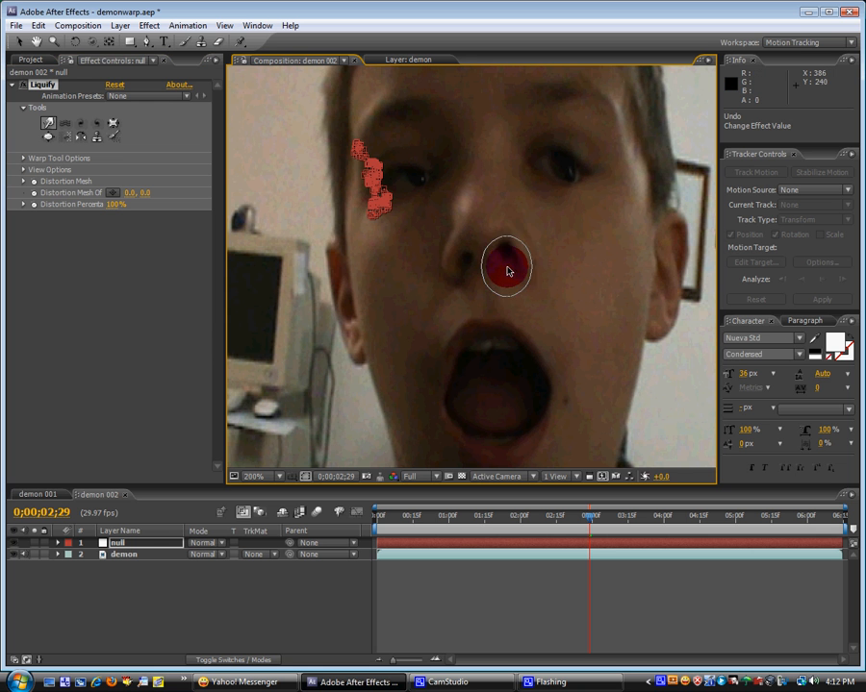
left_click_drag(508, 269, 470, 216)
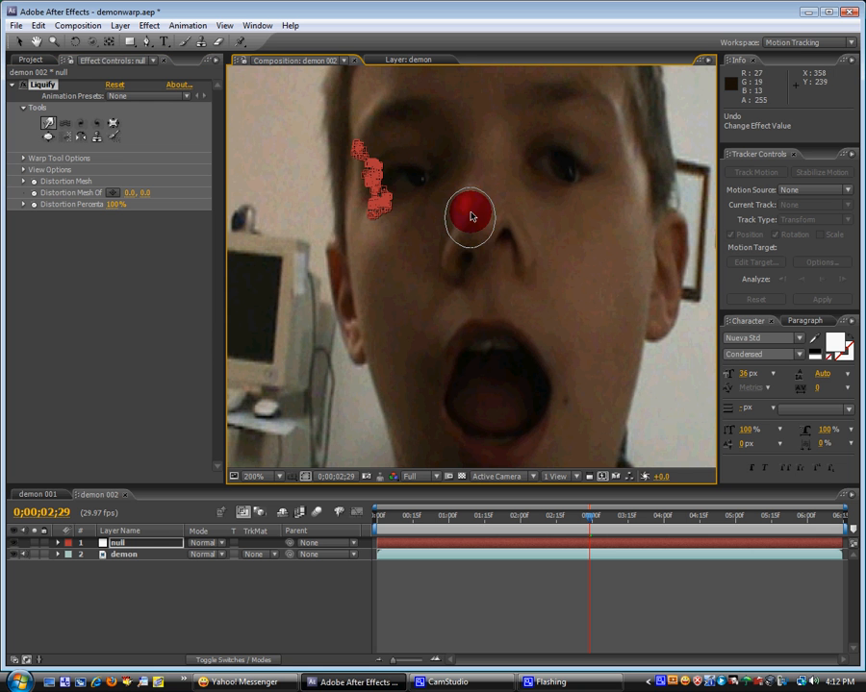
left_click_drag(471, 216, 663, 323)
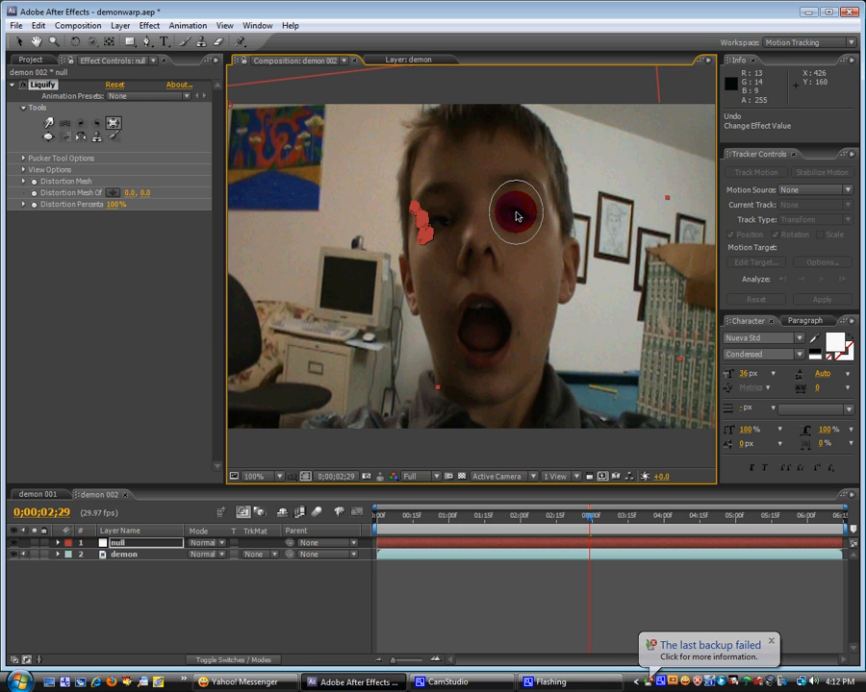
- Touch up the eye warp, scrub to check the distortion, then return to 0;00;00;00
left_click_drag(515, 214, 439, 219)
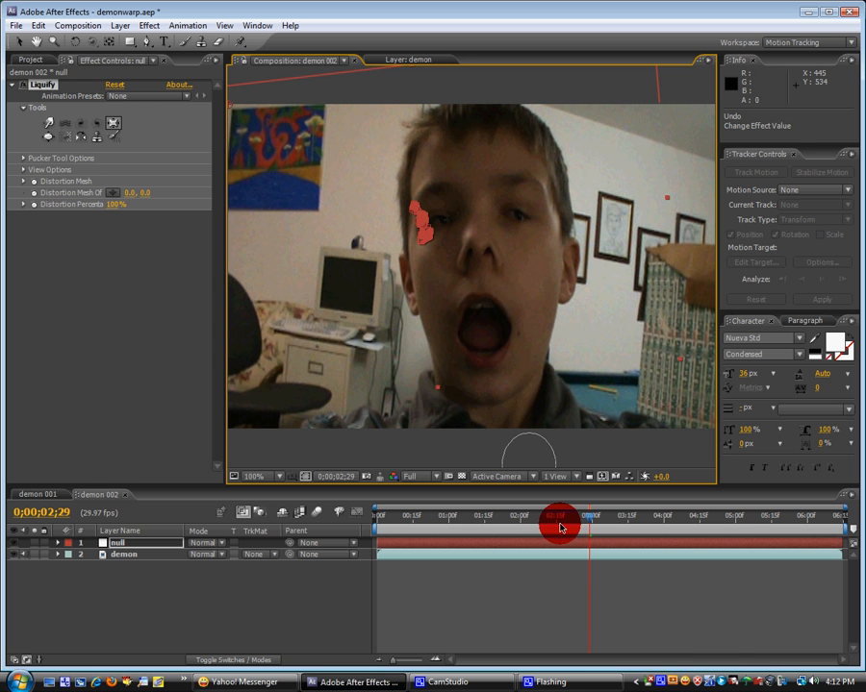
left_click_drag(558, 523, 569, 523)
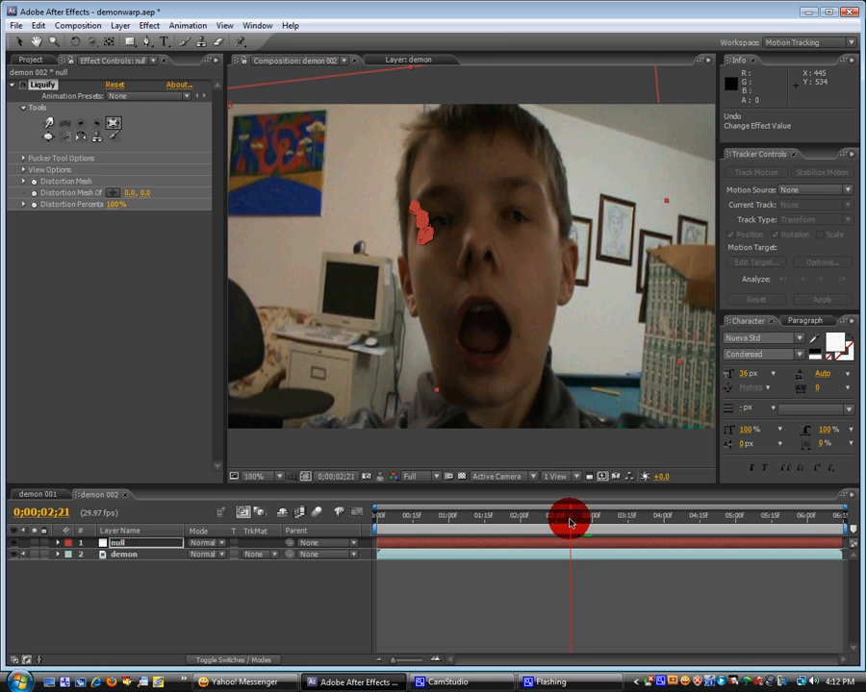
left_click_drag(569, 516, 527, 516)
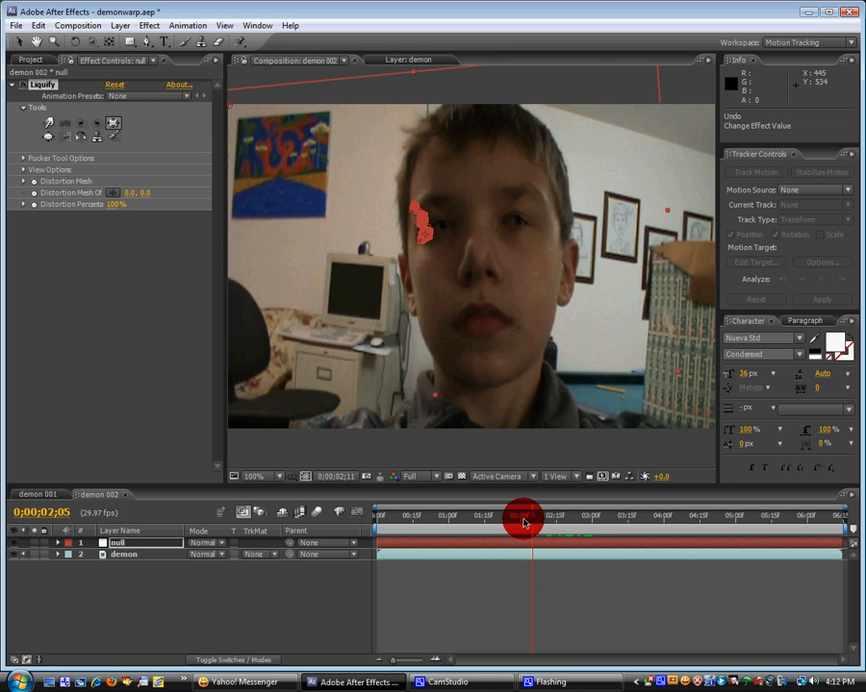
left_click_drag(523, 517, 510, 518)
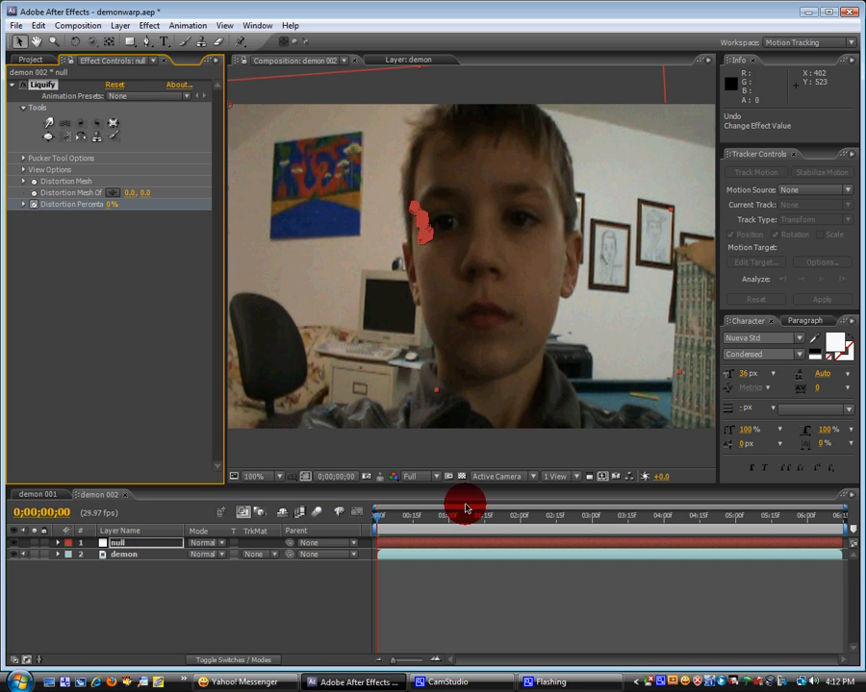
left_click_drag(465, 504, 542, 515)
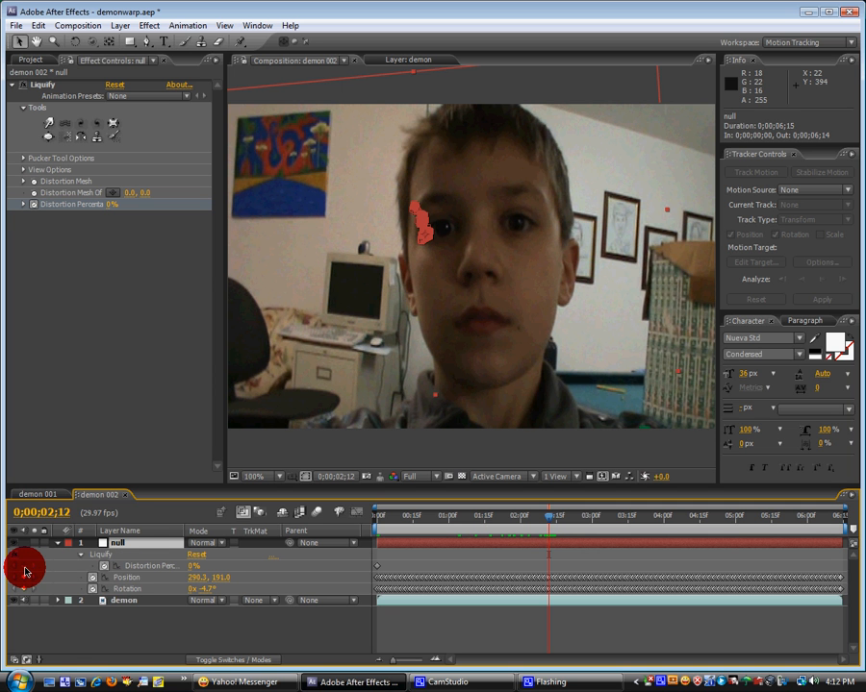
mouse_move(27, 569)
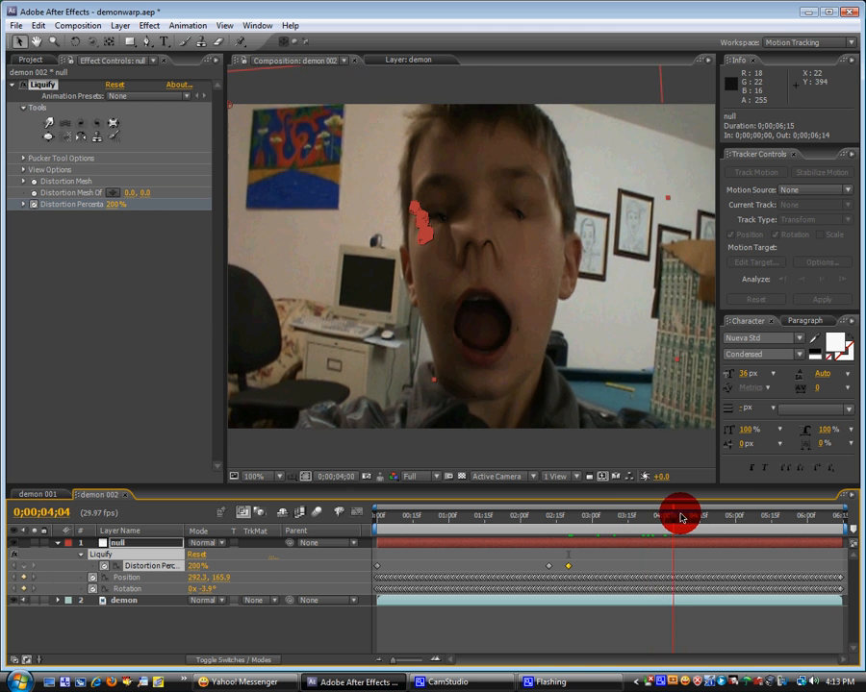
- Set Distortion Percent keyframes so the warp rises from 0% to 100% and back to 0%
left_click_drag(681, 511, 741, 512)
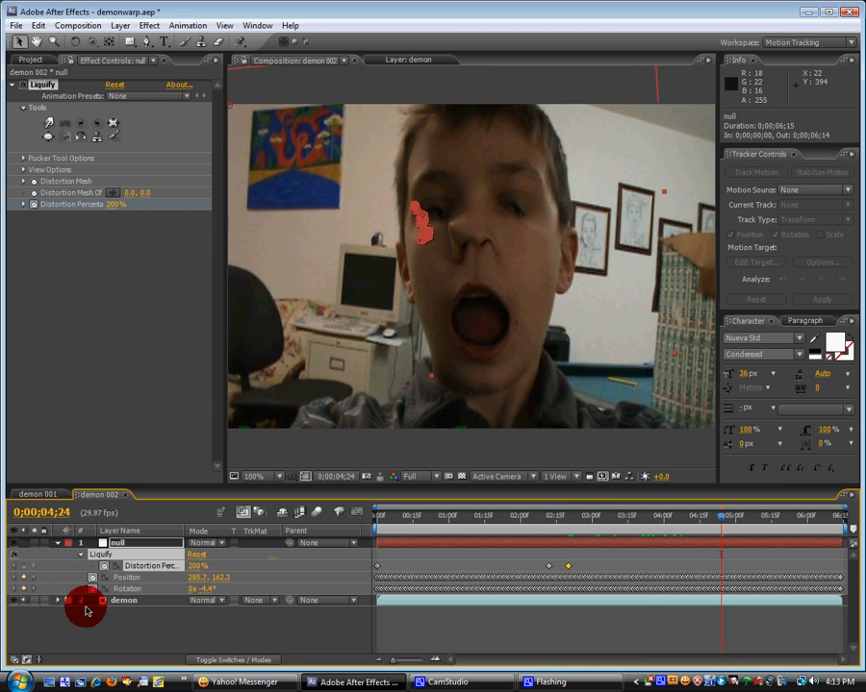
left_click(735, 515)
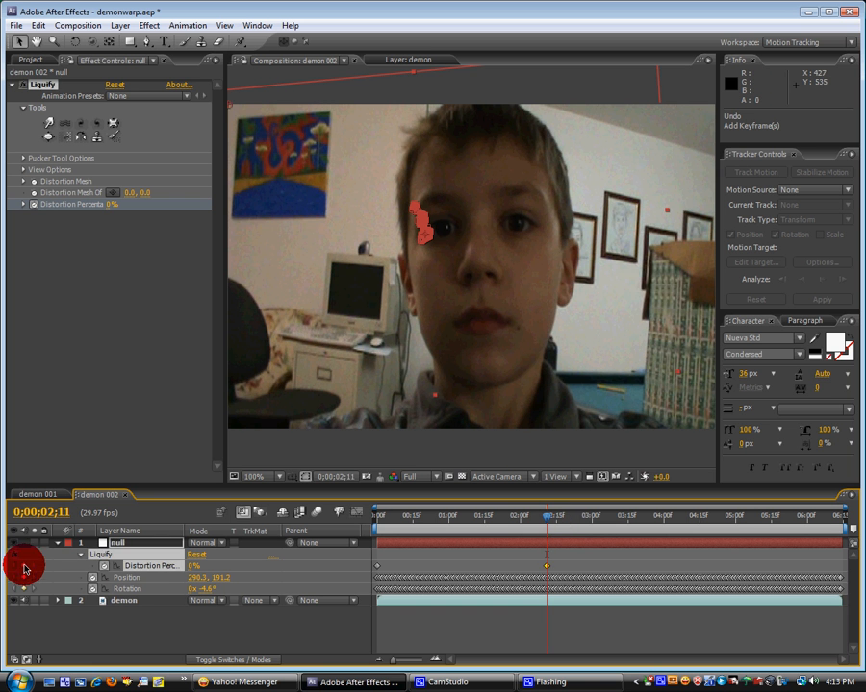
left_click_drag(548, 519, 558, 520)
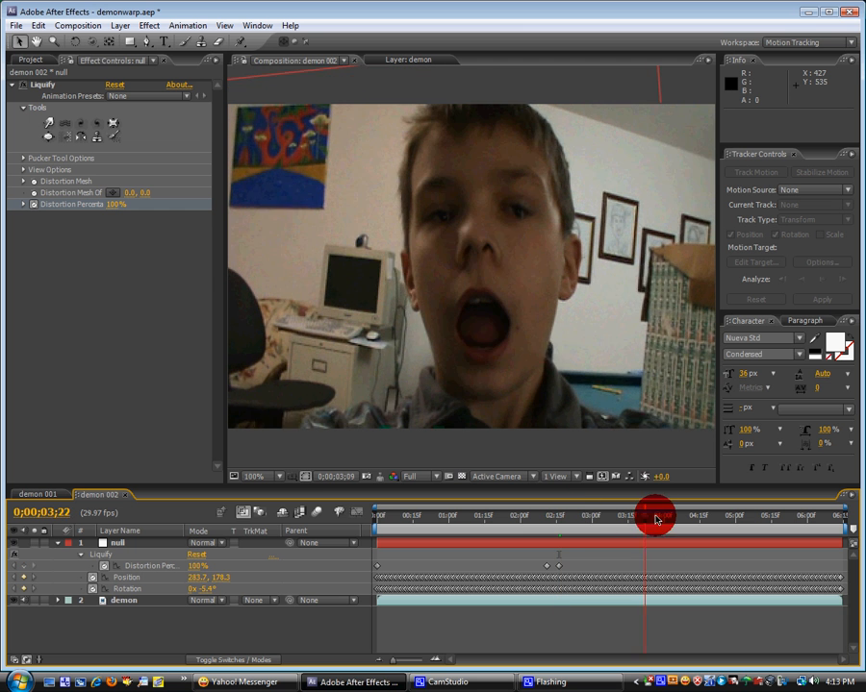
- Scrub the timeline to preview the demon warp growing in and fading out
left_click_drag(654, 515, 737, 516)
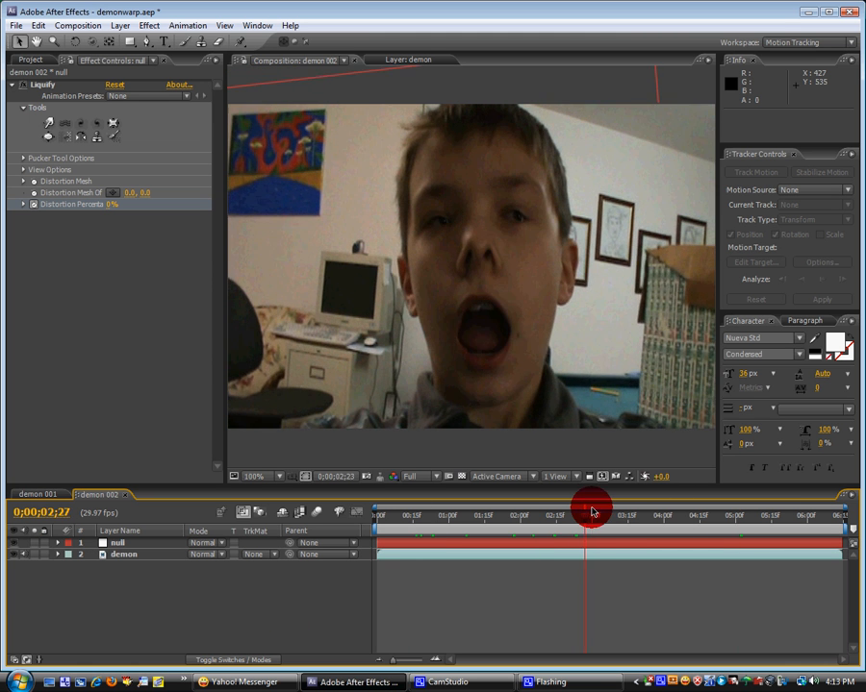
left_click_drag(592, 511, 702, 512)
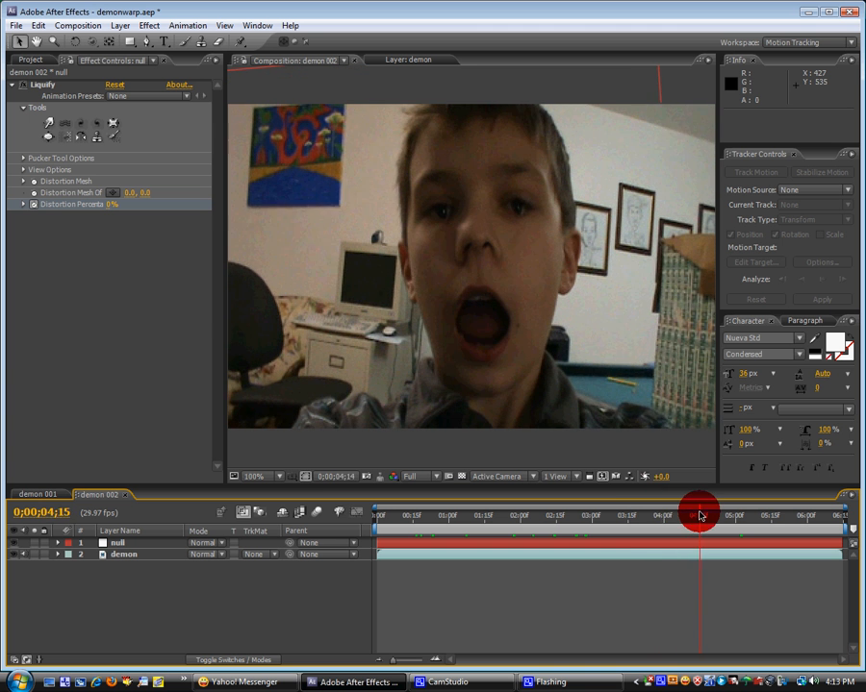
left_click_drag(700, 510, 765, 504)
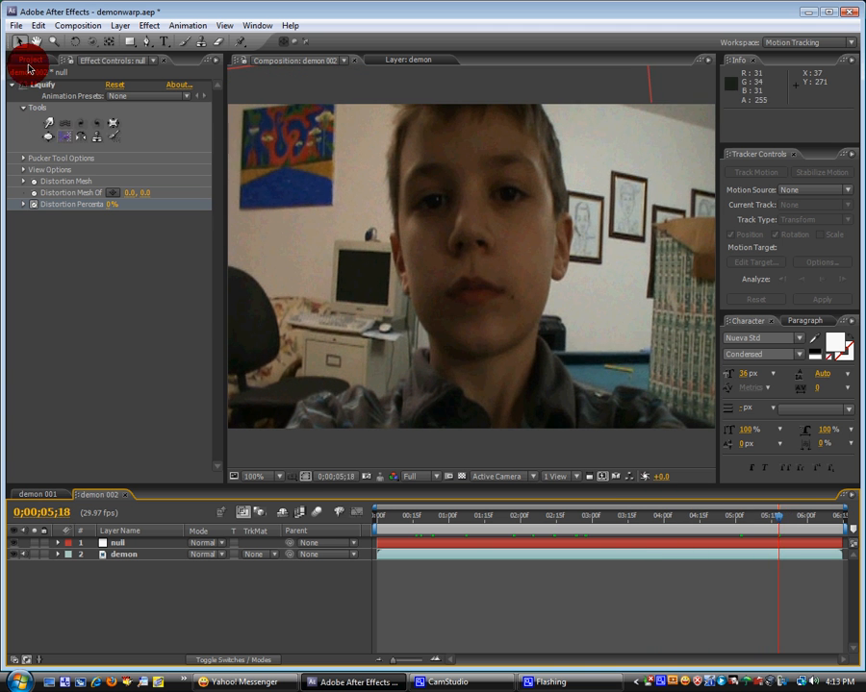
- Add the roar MP3 from the Project panel as an audio layer and shift it later to match the warp
left_click(31, 60)
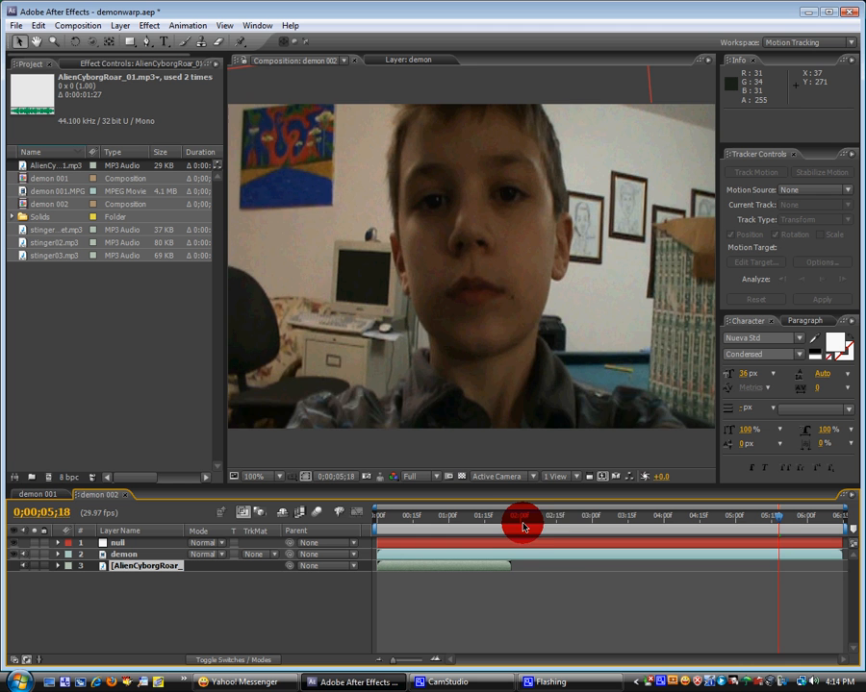
left_click_drag(524, 523, 577, 529)
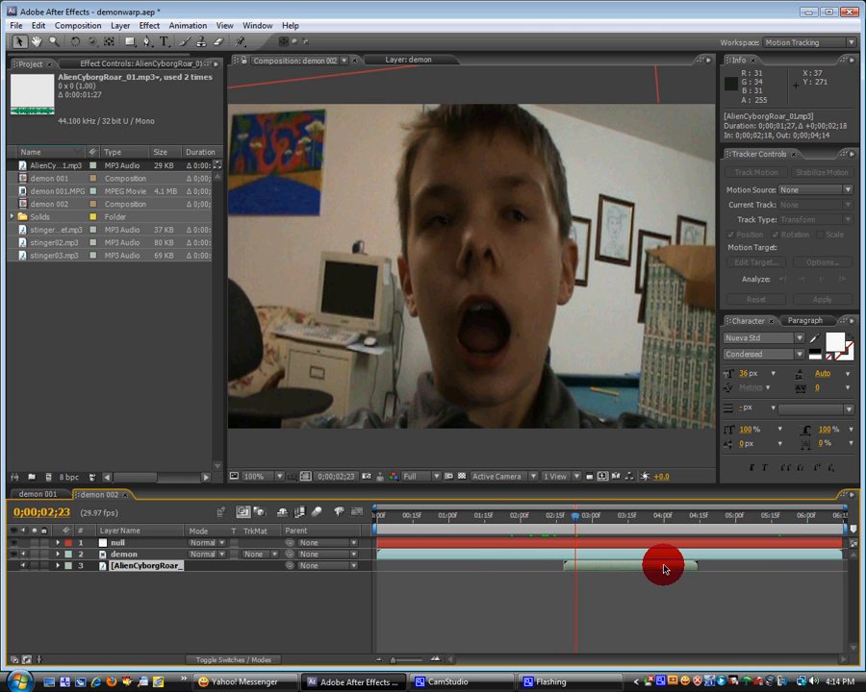
left_click_drag(663, 567, 719, 519)
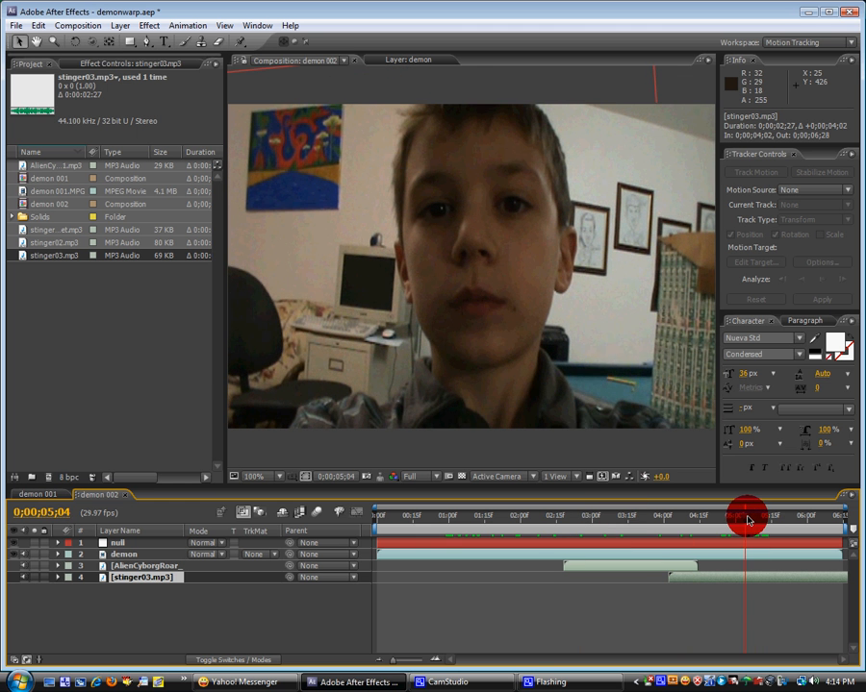
mouse_move(747, 516)
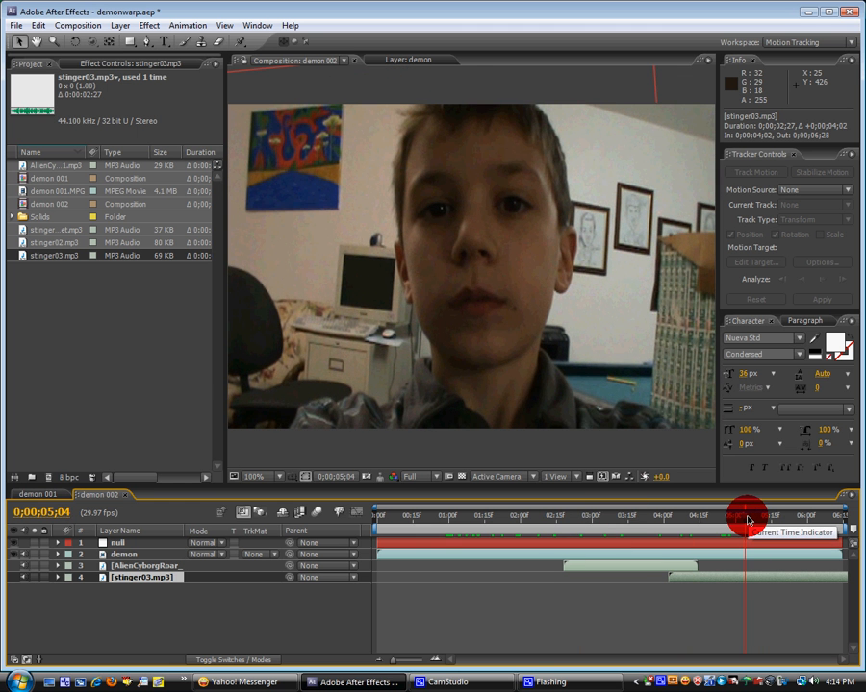